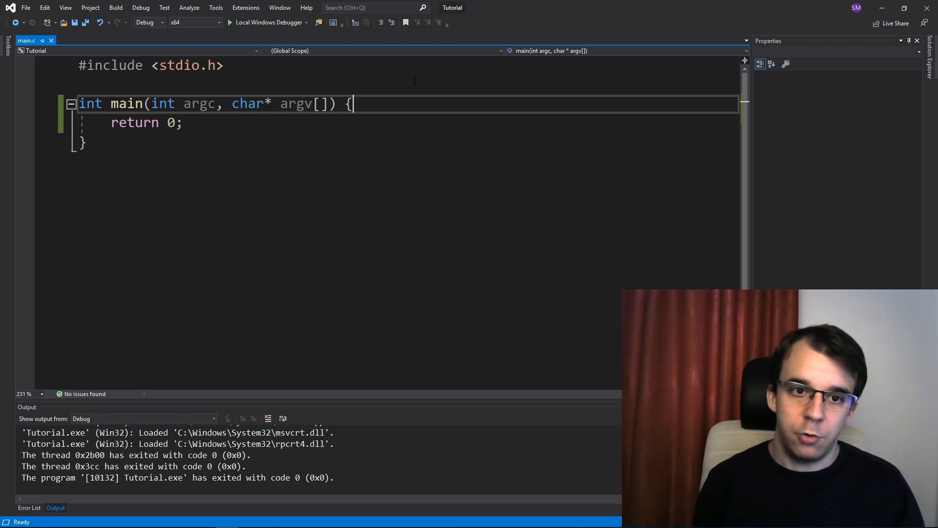
Declare int x, y and read each with scanf_s("%d", &x) and scanf_s("%d", &y).
{"action": "type", "text": "int x, y;"}
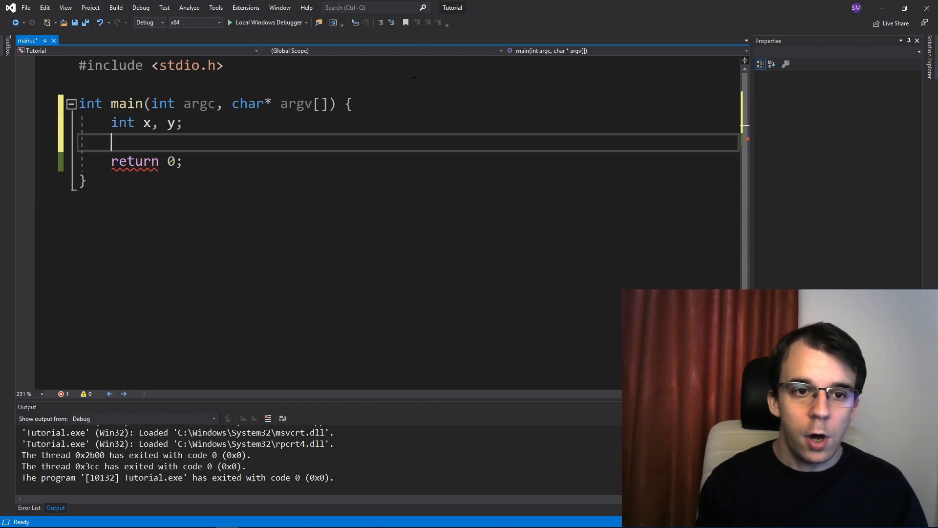
{"action": "type", "text": "s"}
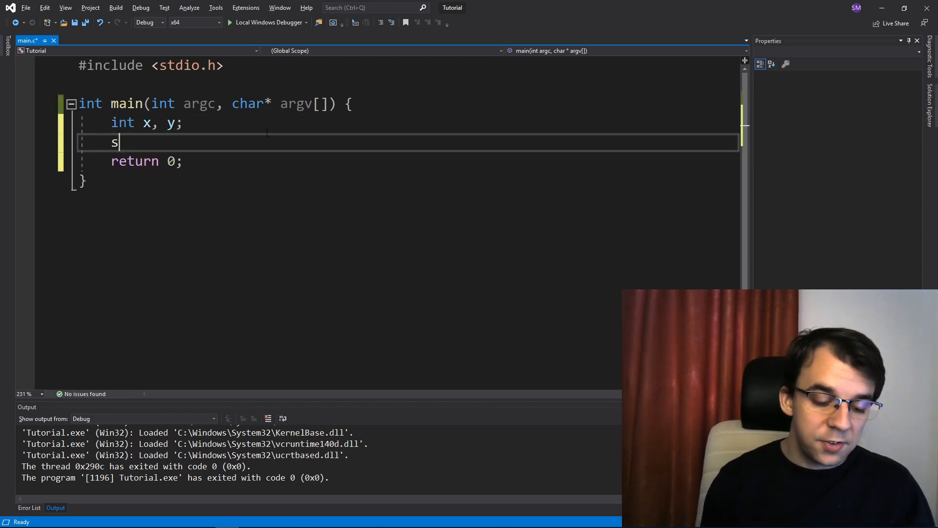
{"action": "type", "text": "canf_s("}
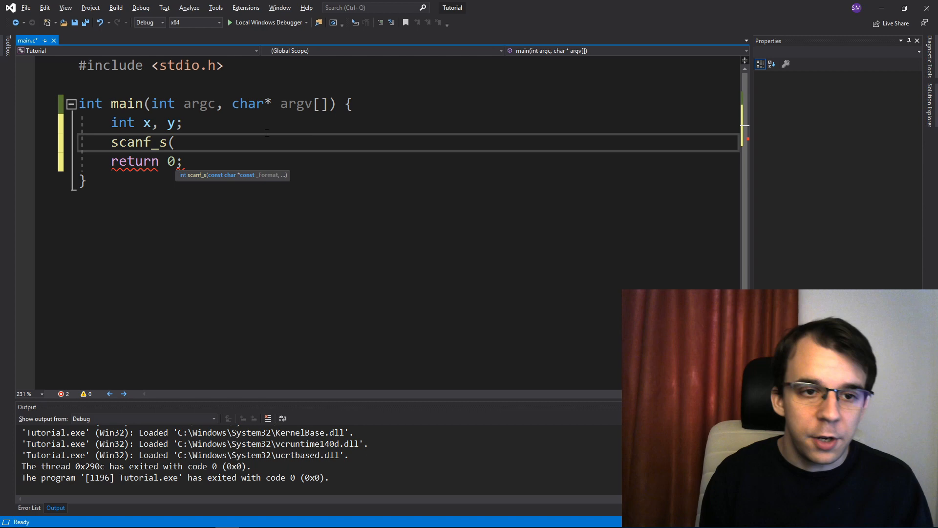
{"action": "type", "text": "\""}
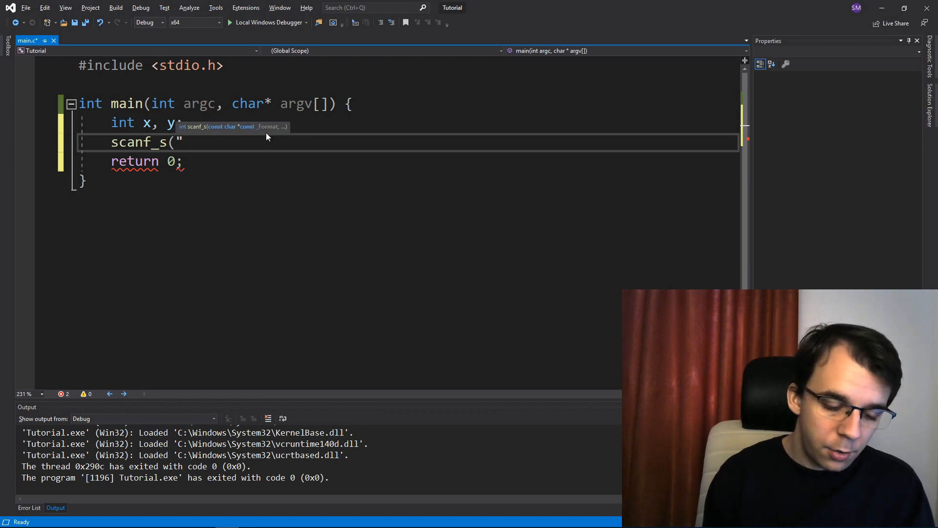
{"action": "type", "text": "%d\","}
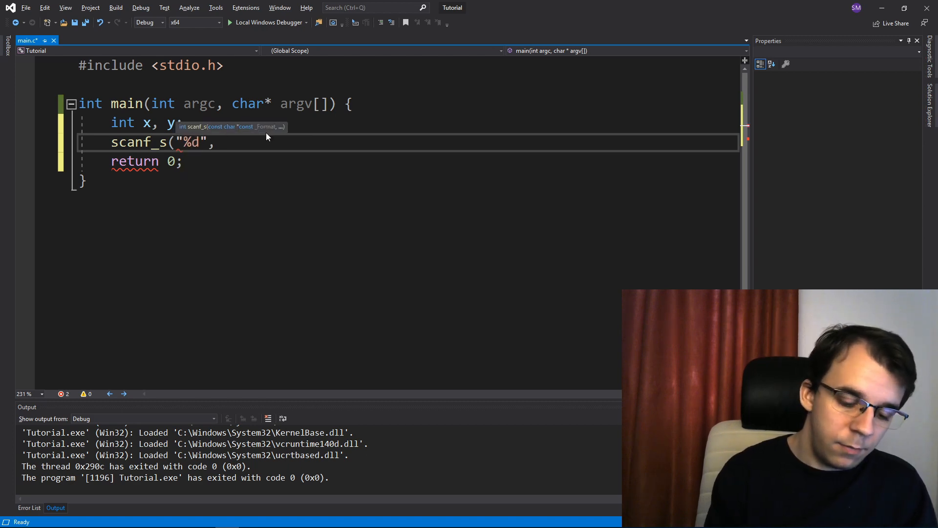
{"action": "type", "text": "&x);"}
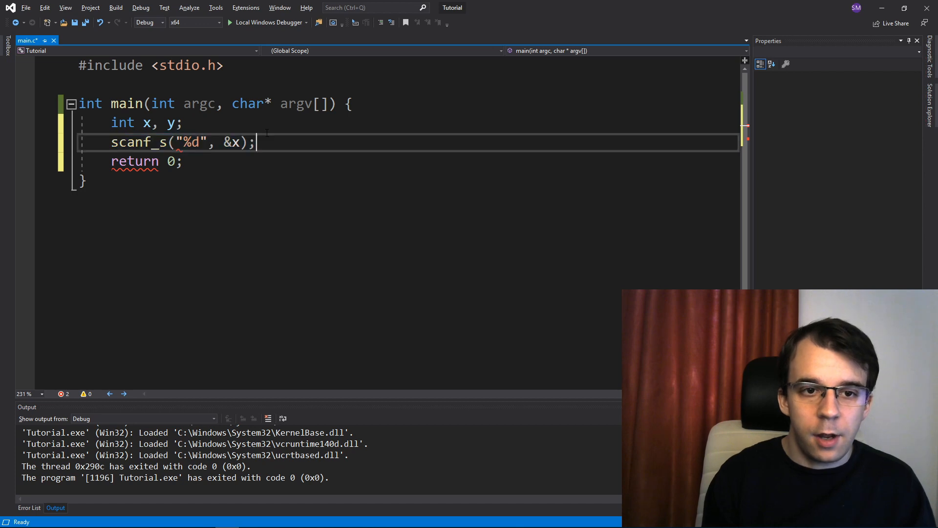
{"action": "type", "text": "scanf_s(\"%d\", &y);"}
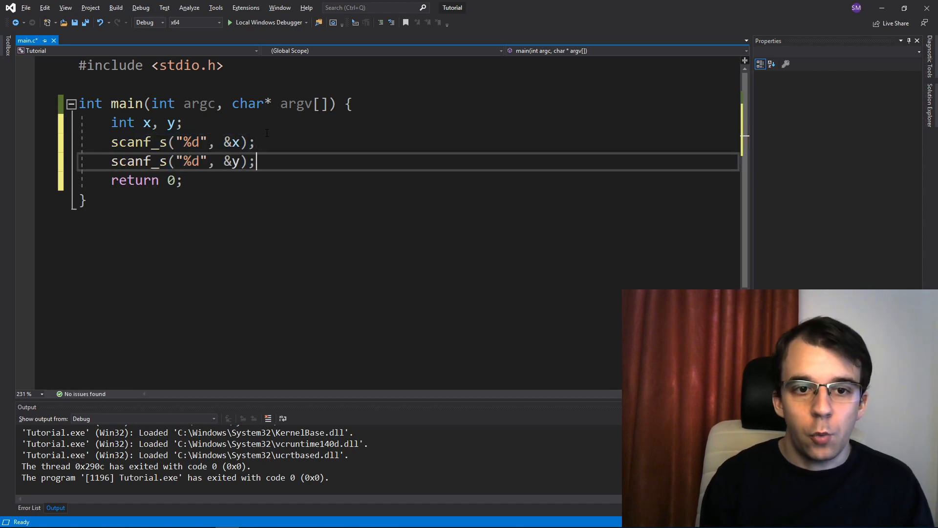
{"action": "key", "text": "enter"}
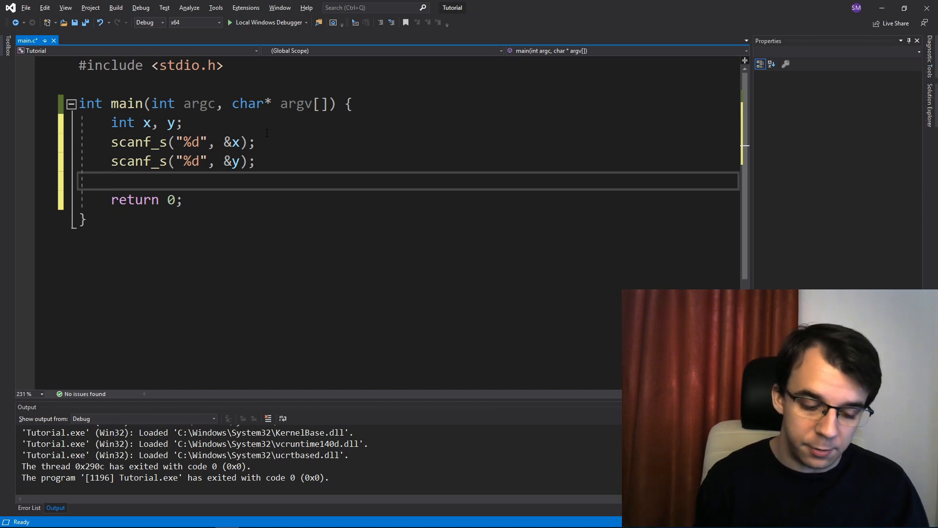
Declare int max and write if (x > y) { max = x; }.
{"action": "type", "text": "int max;"}
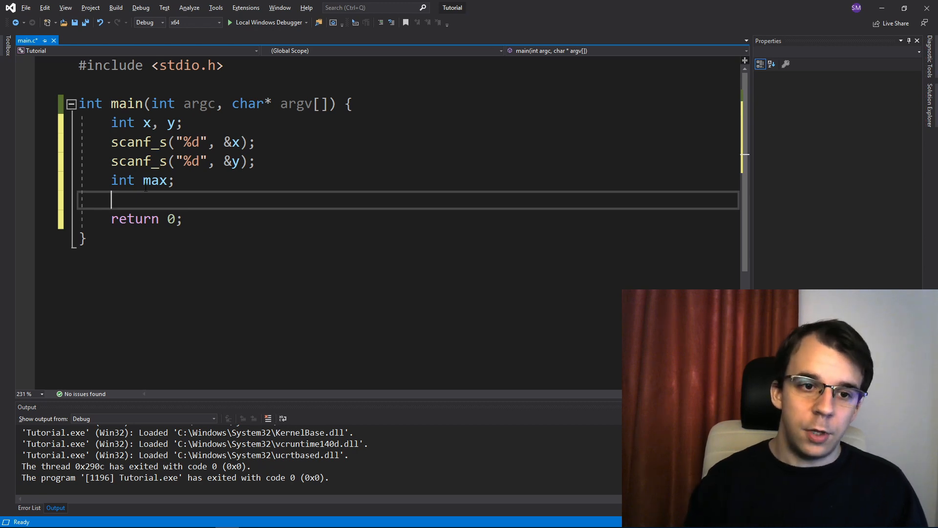
{"action": "double_click", "coordinate": [154, 180]}
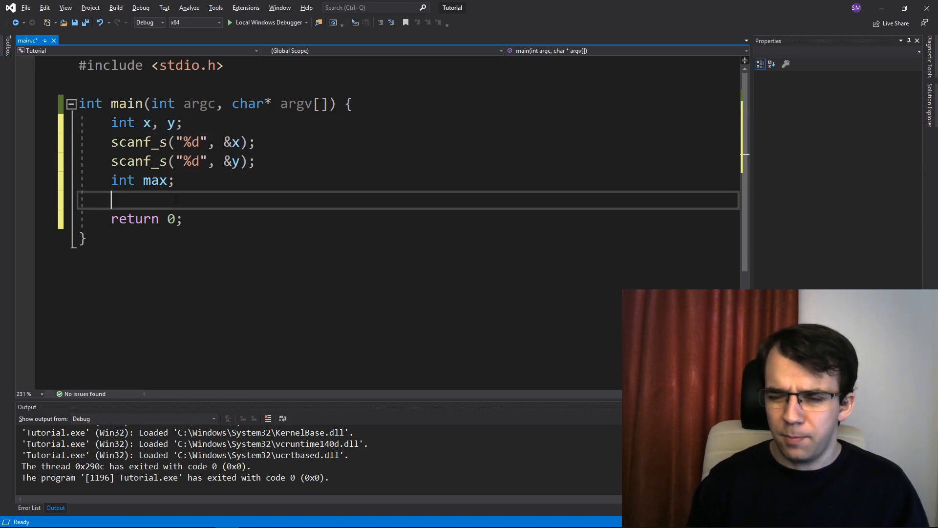
{"action": "type", "text": "if ("}
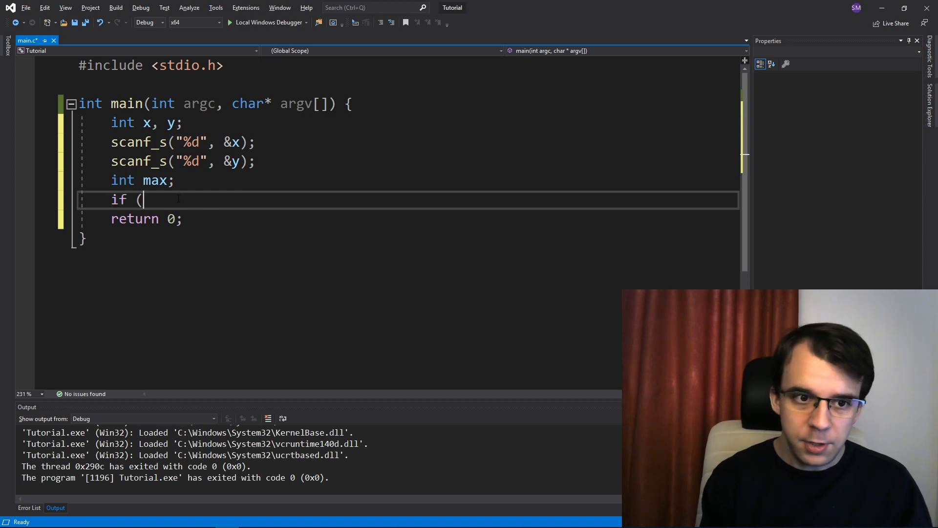
{"action": "type", "text": "x >"}
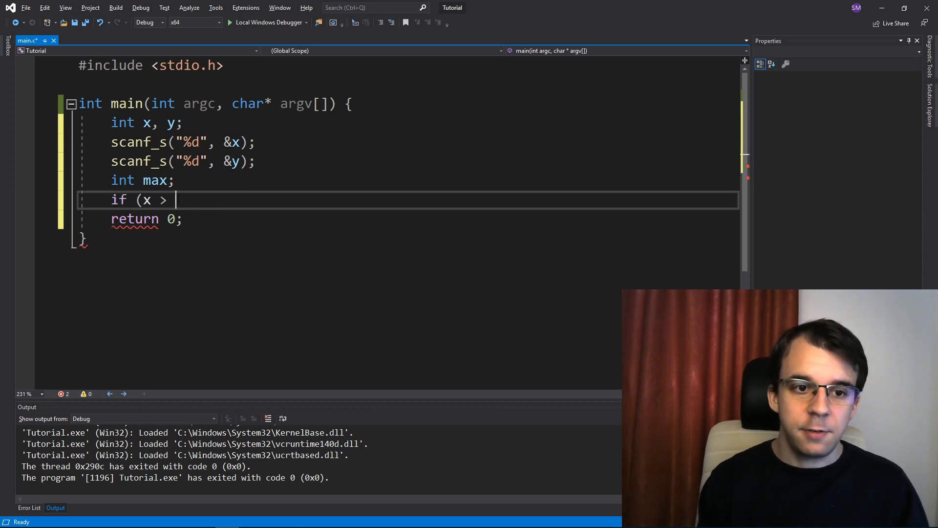
{"action": "type", "text": "y) {"}
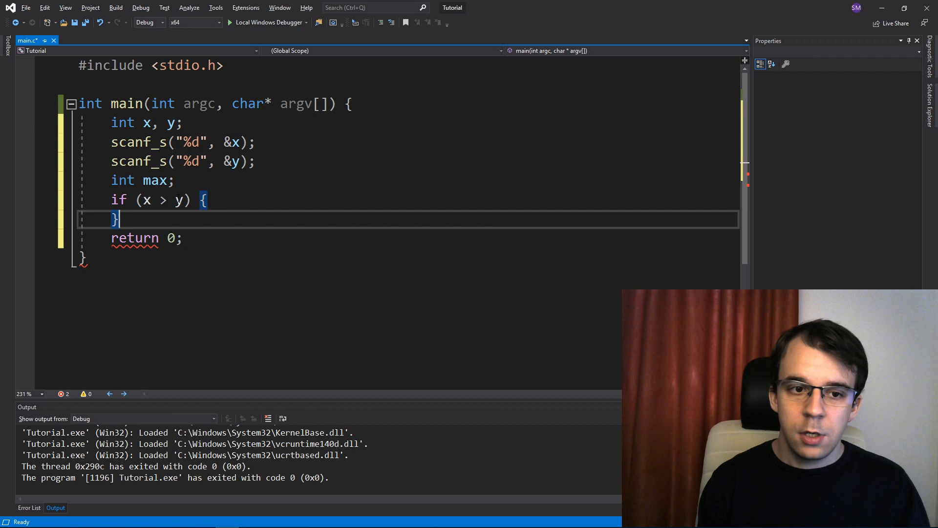
{"action": "type", "text": "m"}
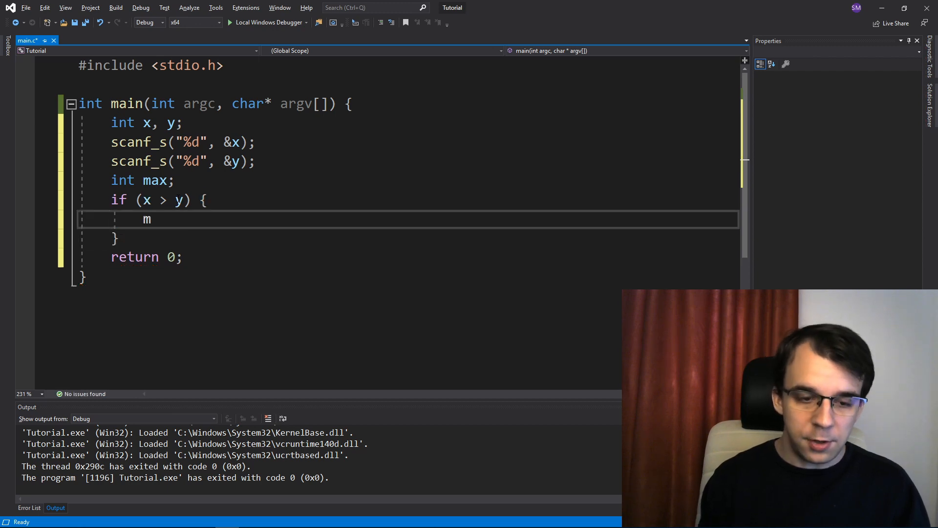
{"action": "type", "text": "ax = x;"}
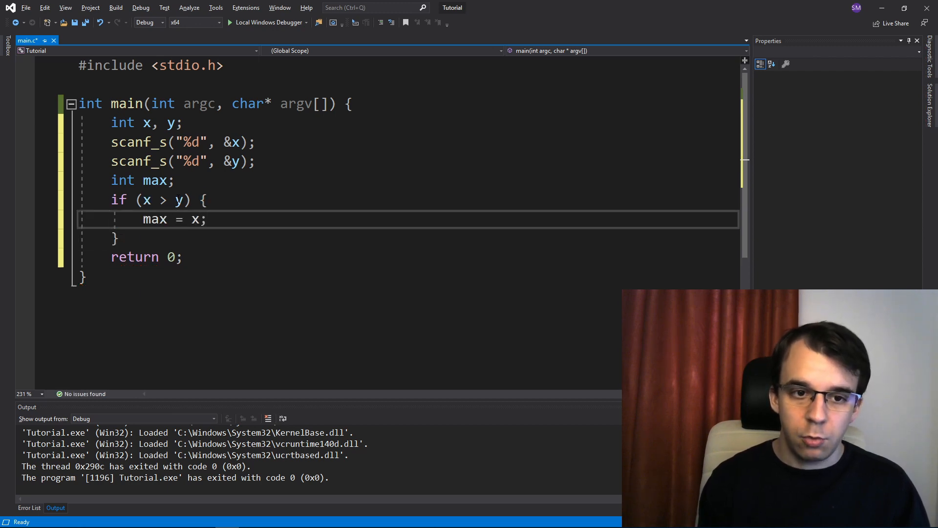
Add else { max = y; } and begin the printf(" call.
{"action": "left_click", "coordinate": [114, 239]}
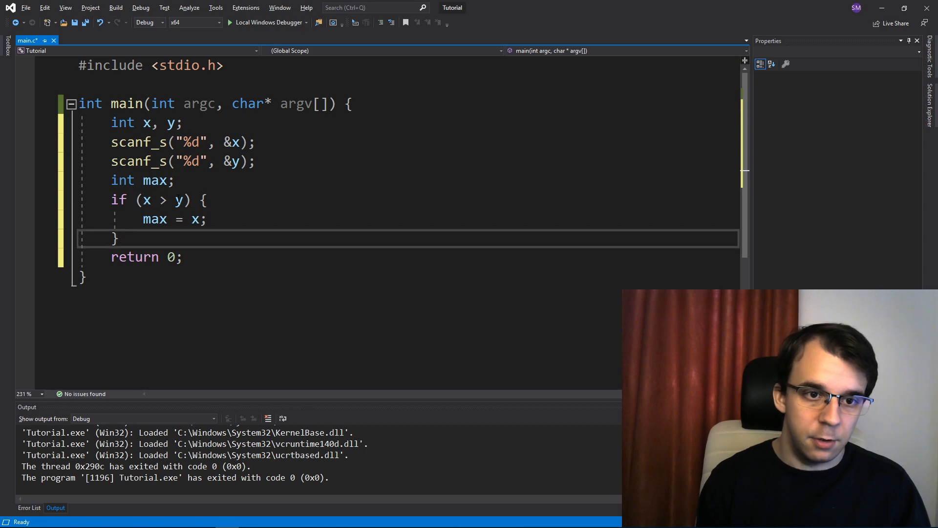
{"action": "type", "text": "else {"}
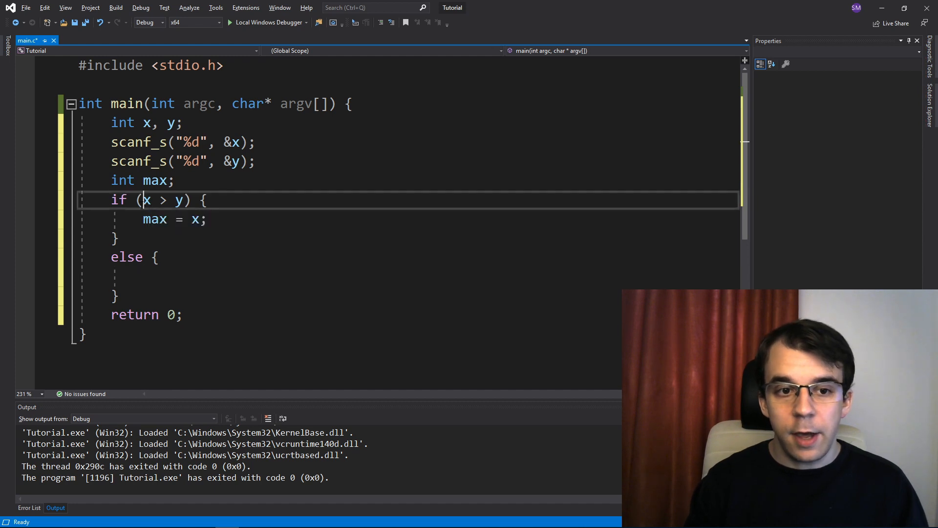
{"action": "double_click", "coordinate": [177, 199]}
{"action": "type", "text": "max ="}
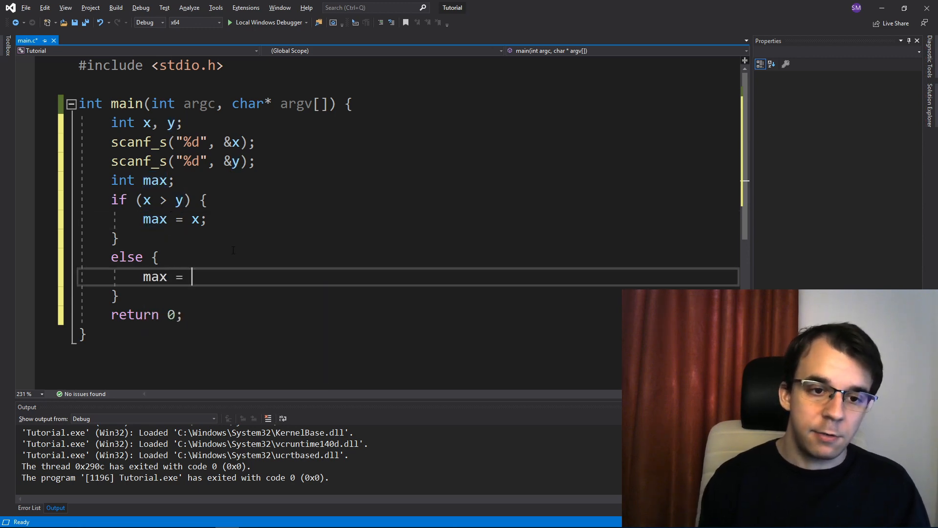
{"action": "type", "text": "y;"}
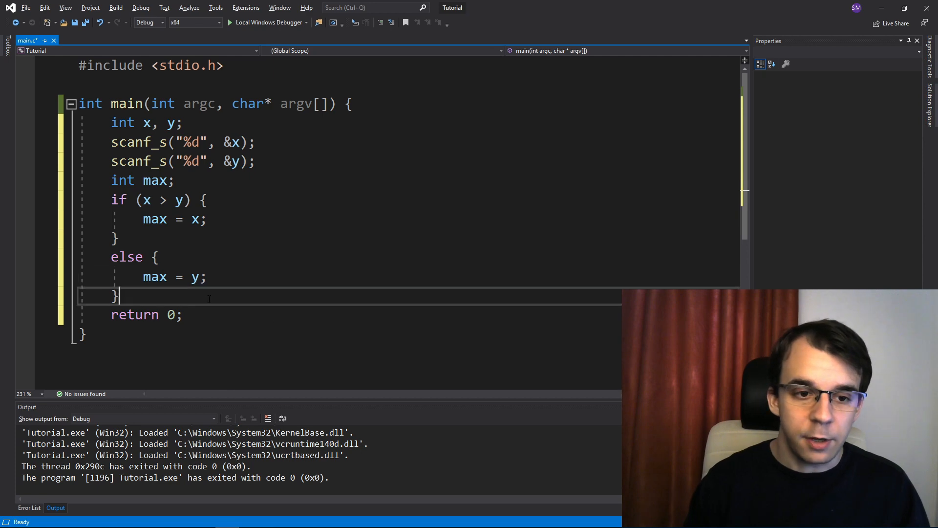
{"action": "type", "text": "printf(\""}
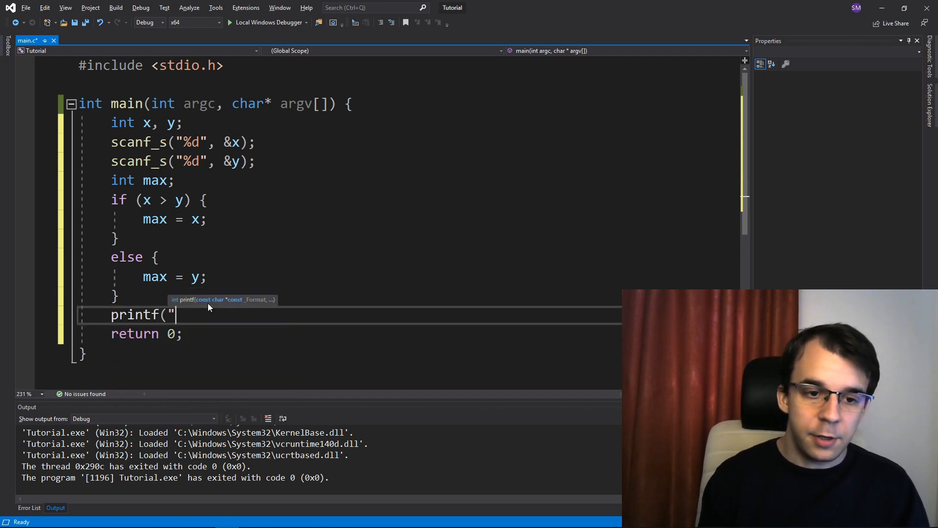
Complete the format string "Maximum is %d\n" for printing max.
{"action": "type", "text": "Maximum is %d\\"}
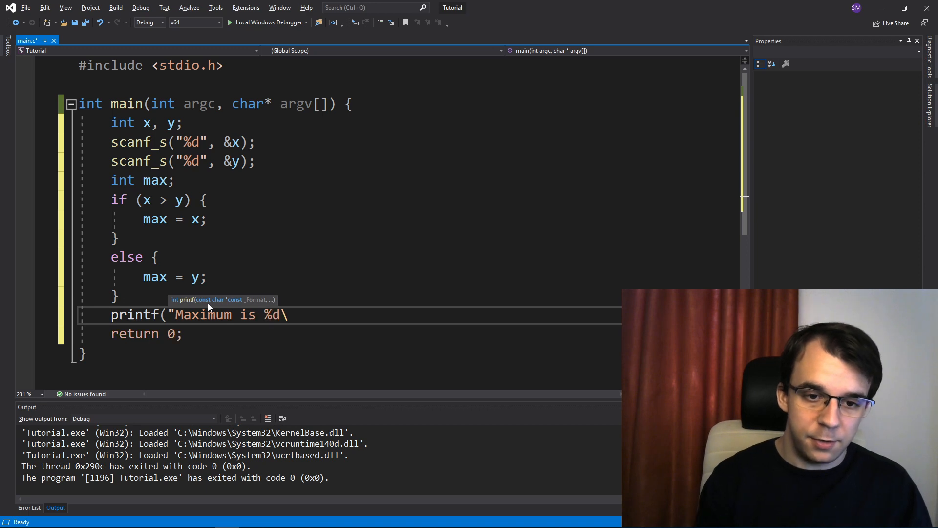
{"action": "type", "text": "n\", max);"}
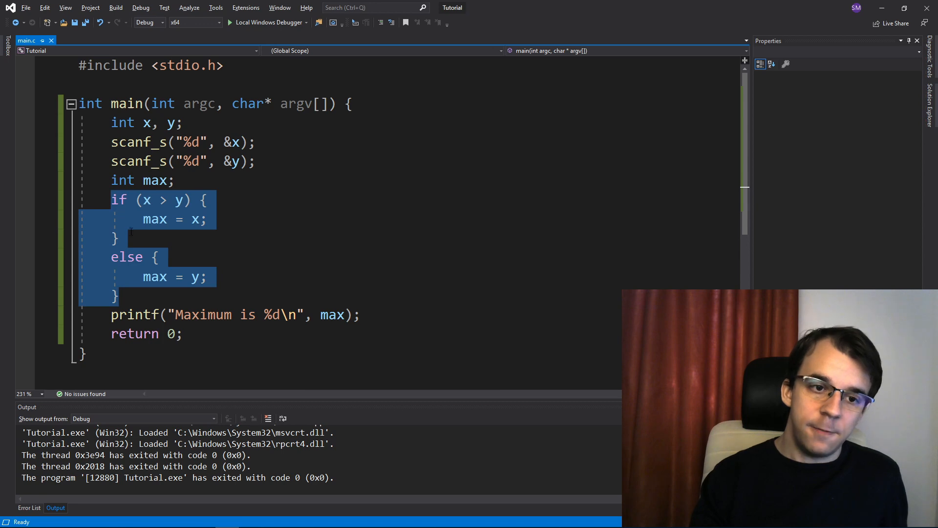
{"action": "mouse_move", "coordinate": [156, 277]}
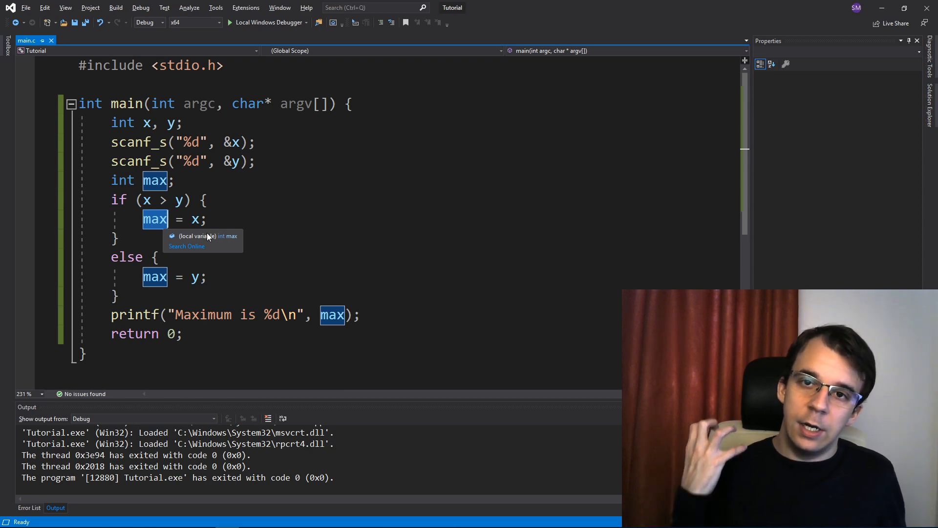
{"action": "mouse_move", "coordinate": [194, 244]}
{"action": "type", "text": " = "}
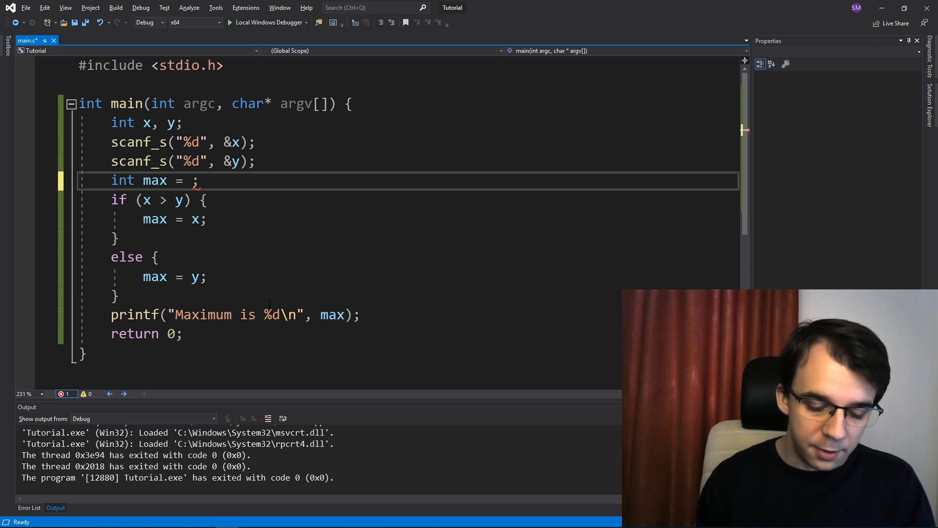
Write the ternary expression x > y ? x : y as the initializer of max.
{"action": "type", "text": "x"}
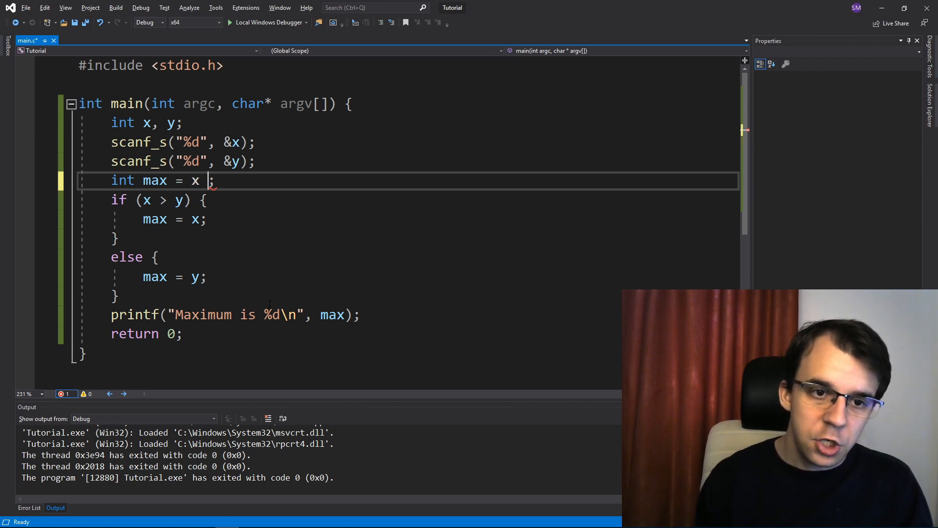
{"action": "type", "text": "> y"}
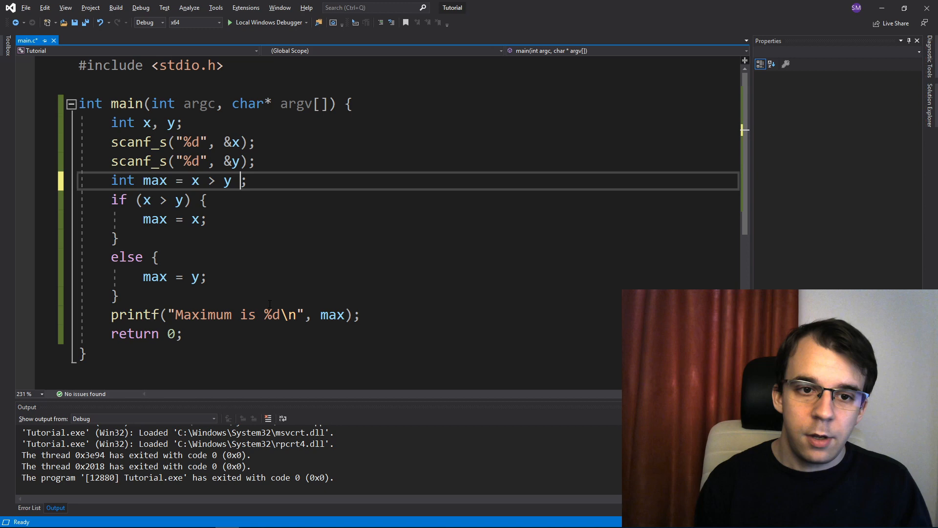
{"action": "type", "text": "?"}
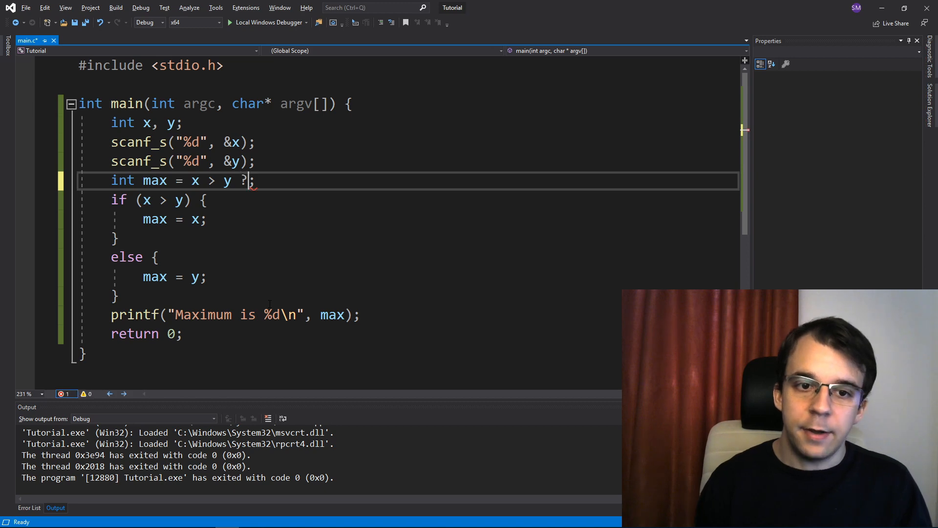
{"action": "type", "text": "\" \""}
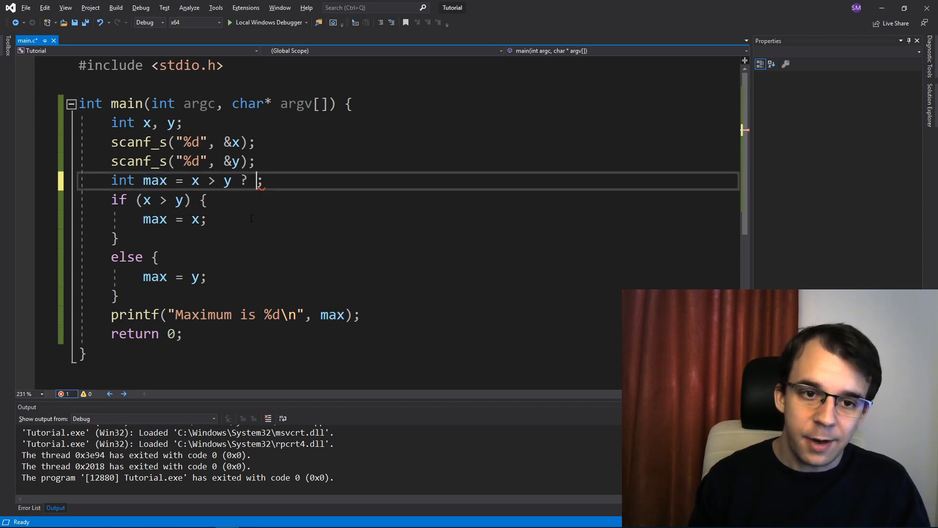
{"action": "left_click_drag", "start_coordinate": [193, 180], "coordinate": [232, 180]}
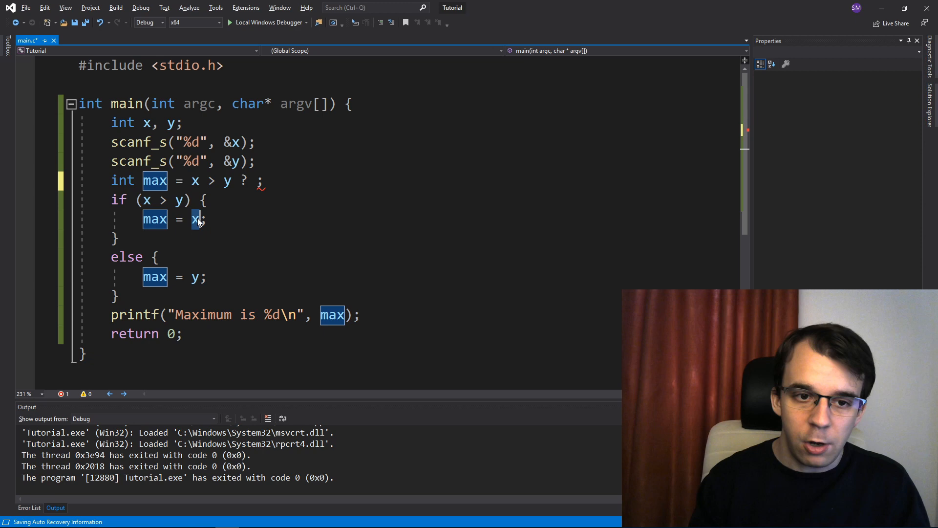
{"action": "type", "text": "x"}
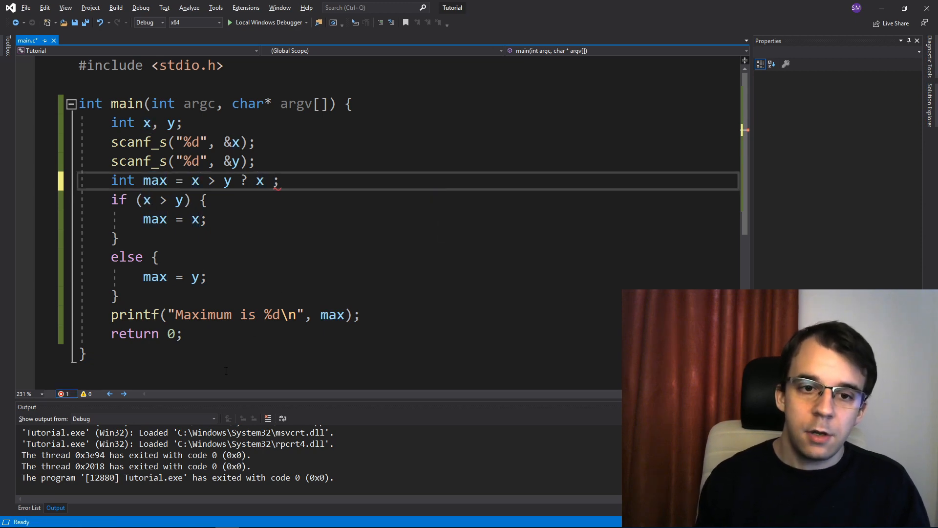
{"action": "type", "text": ":"}
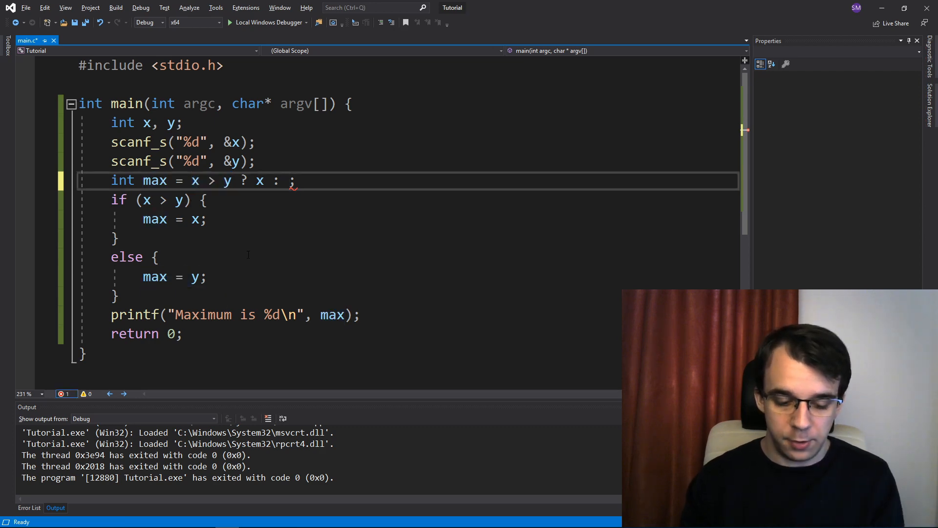
{"action": "type", "text": "y"}
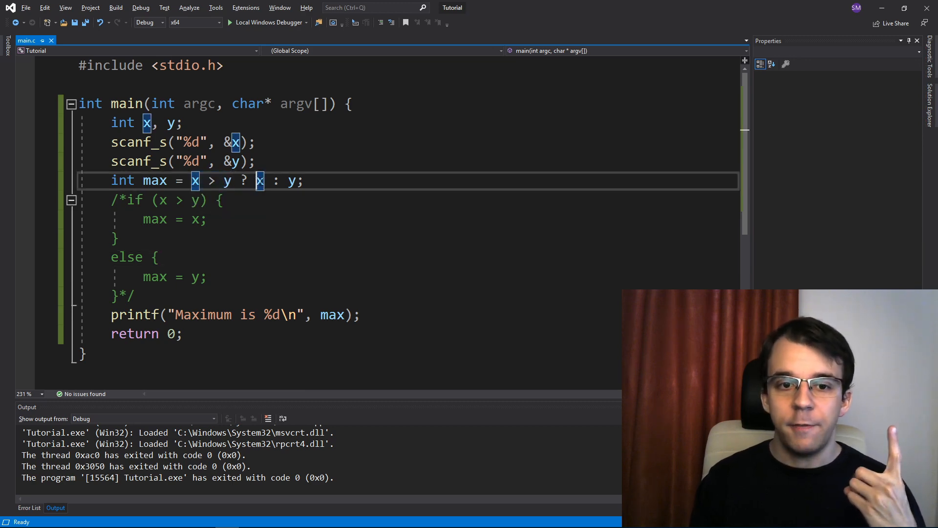
{"action": "mouse_move", "coordinate": [259, 181]}
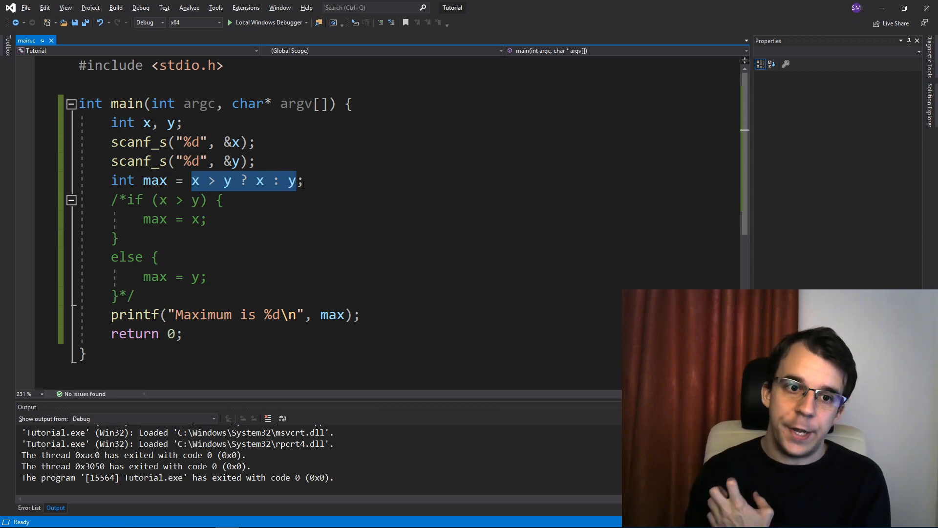
{"action": "double_click", "coordinate": [155, 180]}
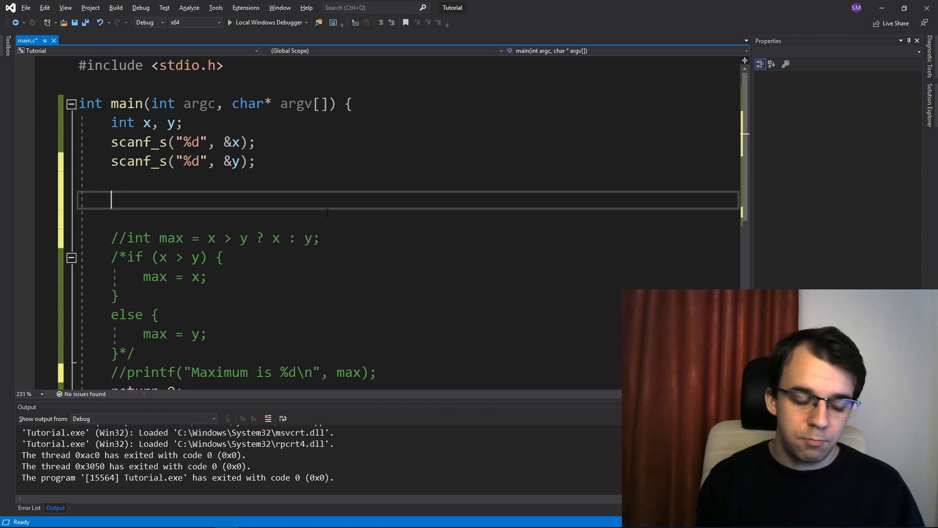
Write x > y ? printf("%d\n", x) : printf("%d\n", y); to print the larger value directly.
{"action": "type", "text": "x >"}
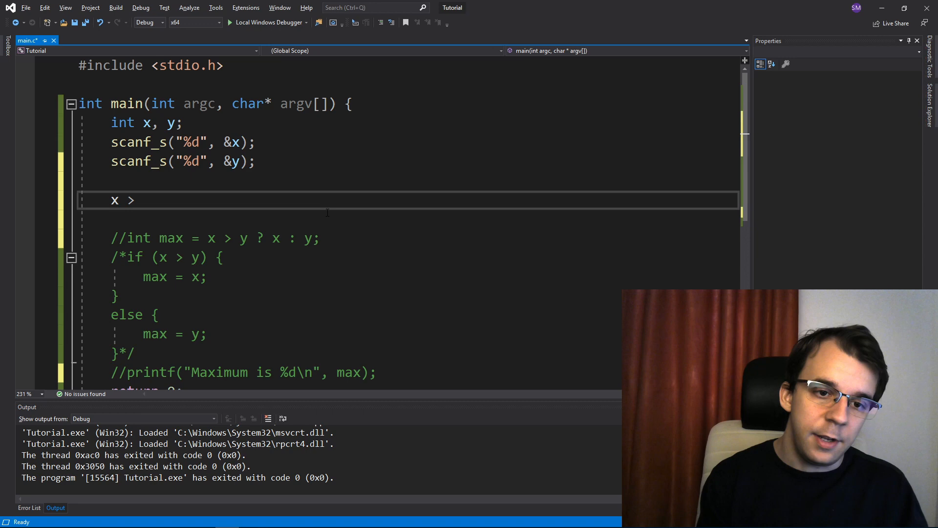
{"action": "type", "text": "y"}
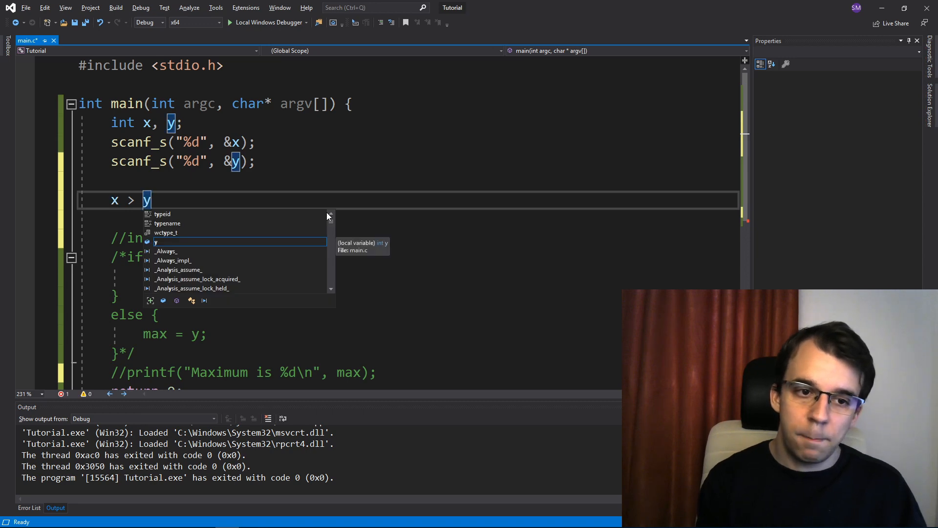
{"action": "type", "text": "?"}
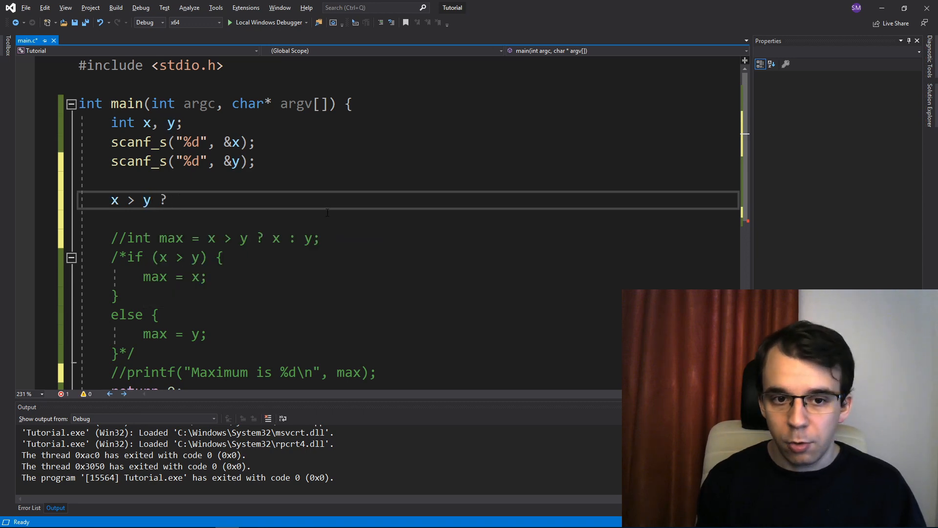
{"action": "type", "text": "printf(\""}
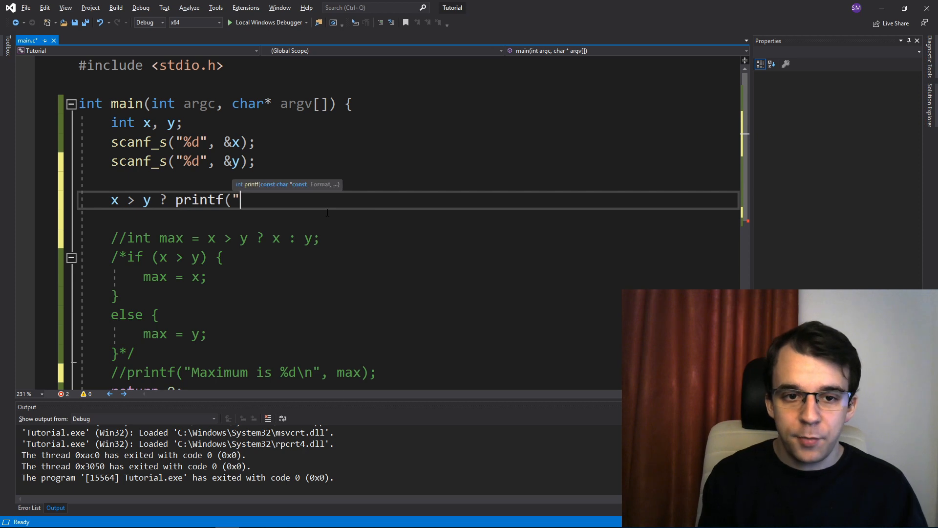
{"action": "type", "text": "%d"}
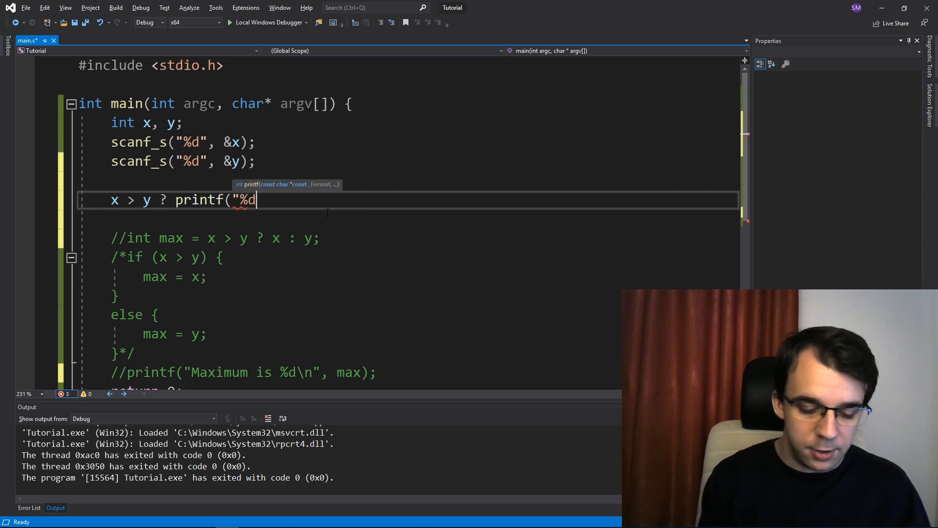
{"action": "type", "text": "\\n\", x)"}
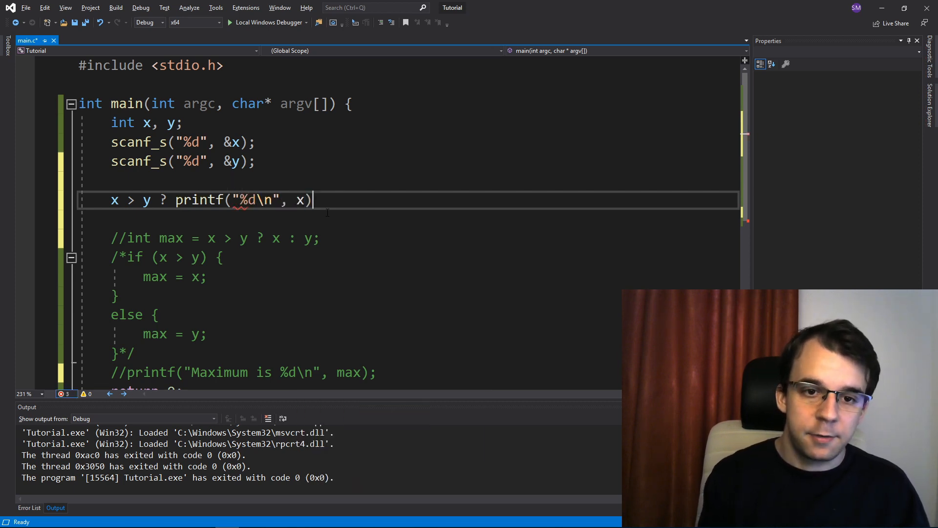
{"action": "type", "text": ":"}
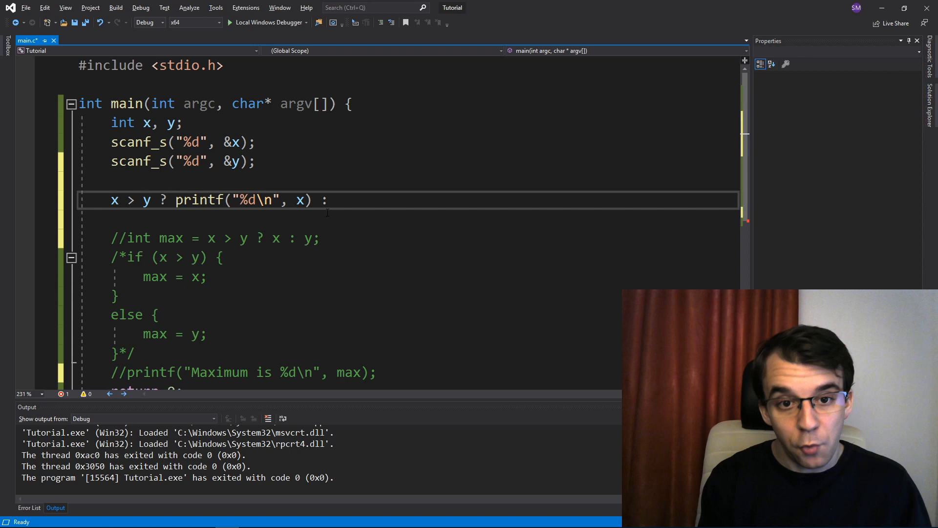
{"action": "type", "text": "printf(\"%d\\n"}
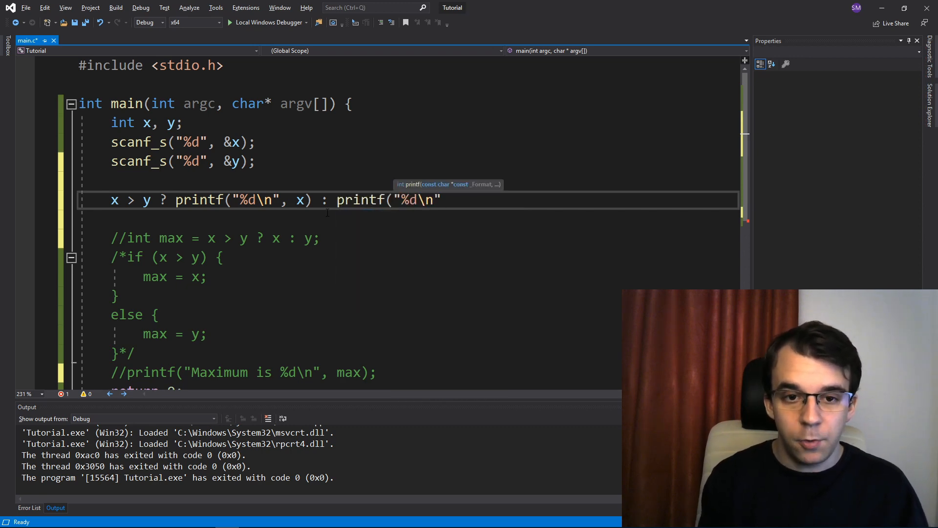
{"action": "type", "text": ", y);"}
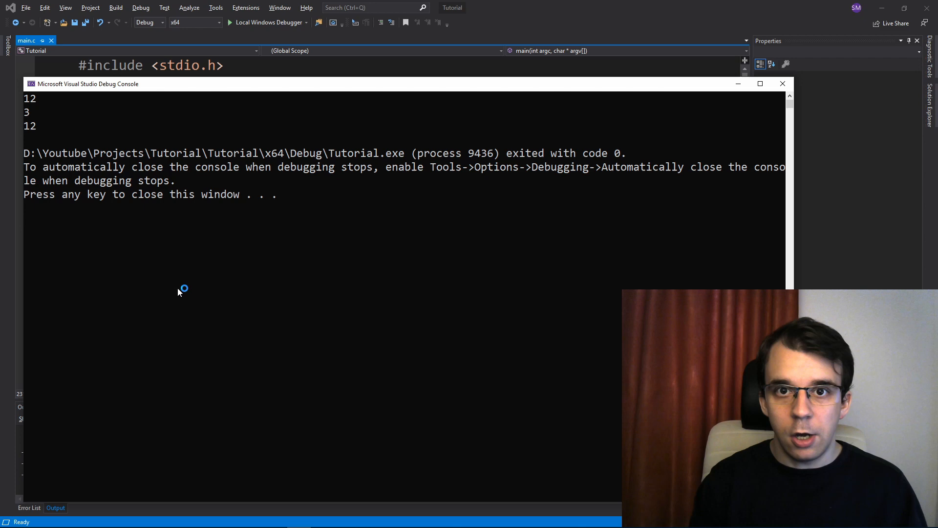
{"action": "mouse_move", "coordinate": [194, 307]}
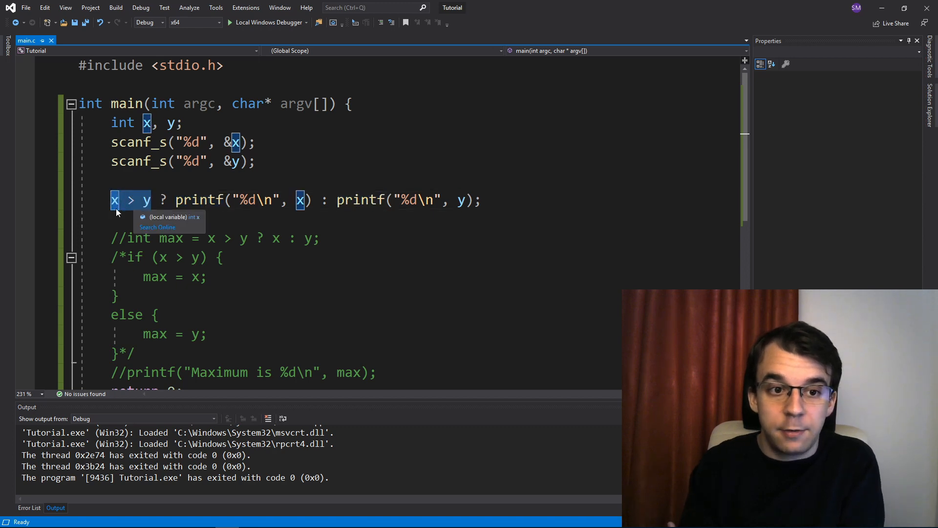
{"action": "mouse_move", "coordinate": [147, 206]}
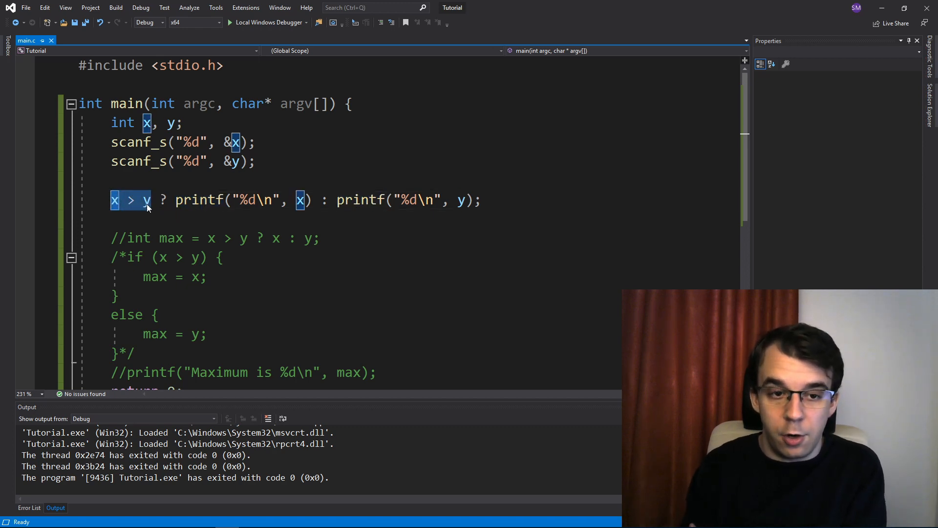
{"action": "mouse_move", "coordinate": [147, 199]}
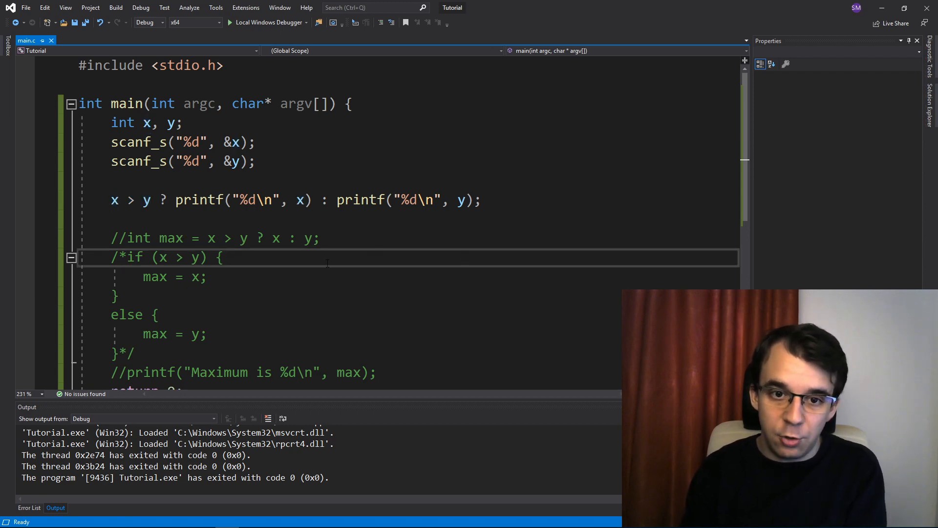
Select the lines below the restored ternary max declaration.
{"action": "left_click_drag", "start_coordinate": [111, 199], "coordinate": [111, 218]}
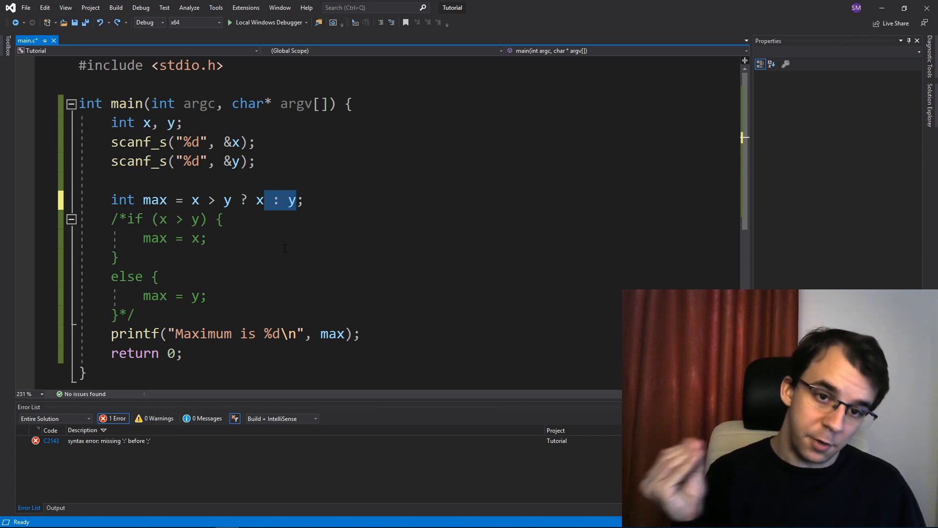
{"action": "key", "text": "Delete"}
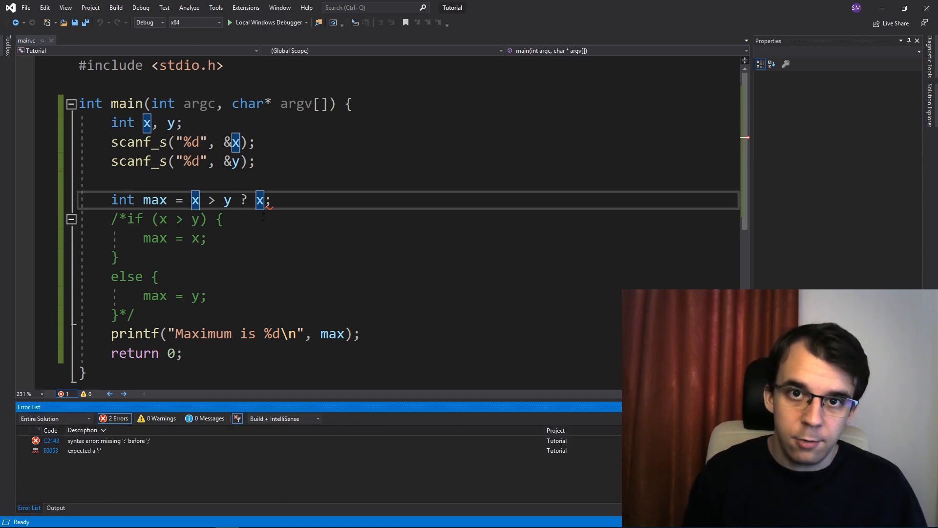
{"action": "mouse_move", "coordinate": [259, 200]}
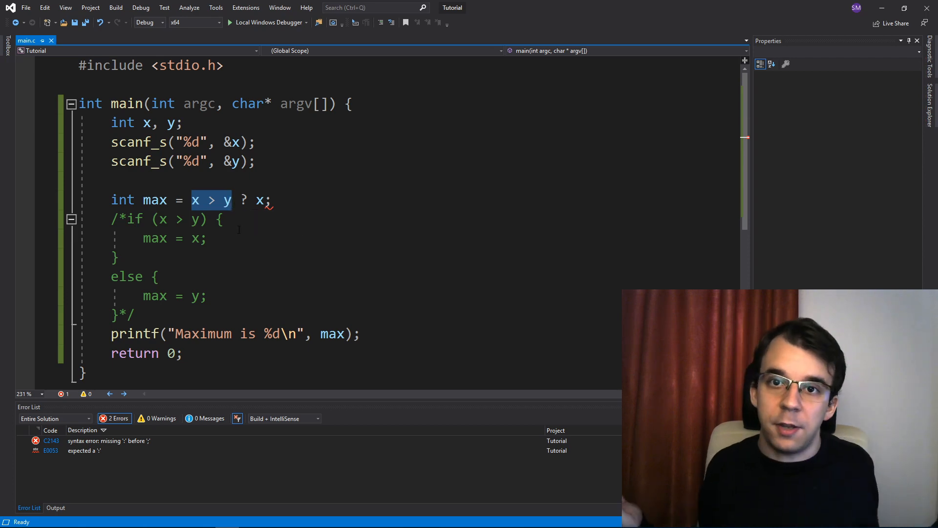
{"action": "mouse_move", "coordinate": [227, 199]}
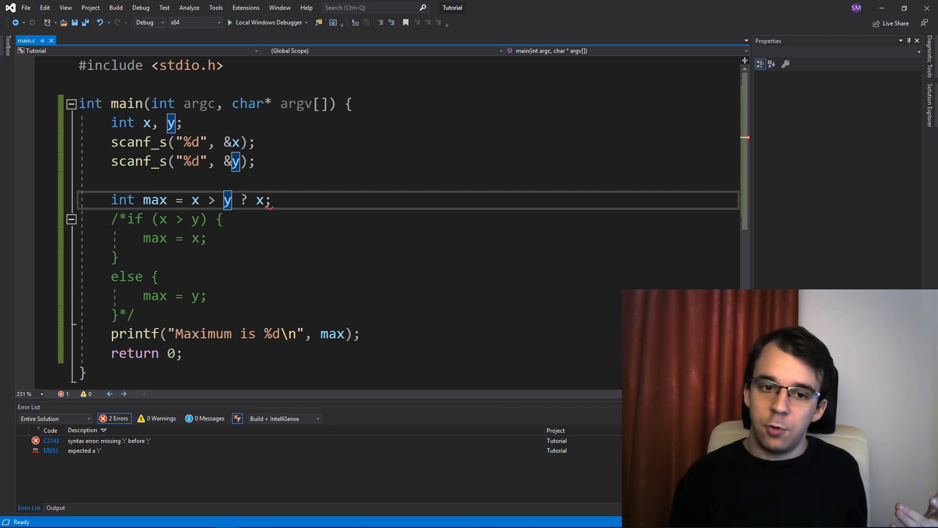
{"action": "mouse_move", "coordinate": [260, 199]}
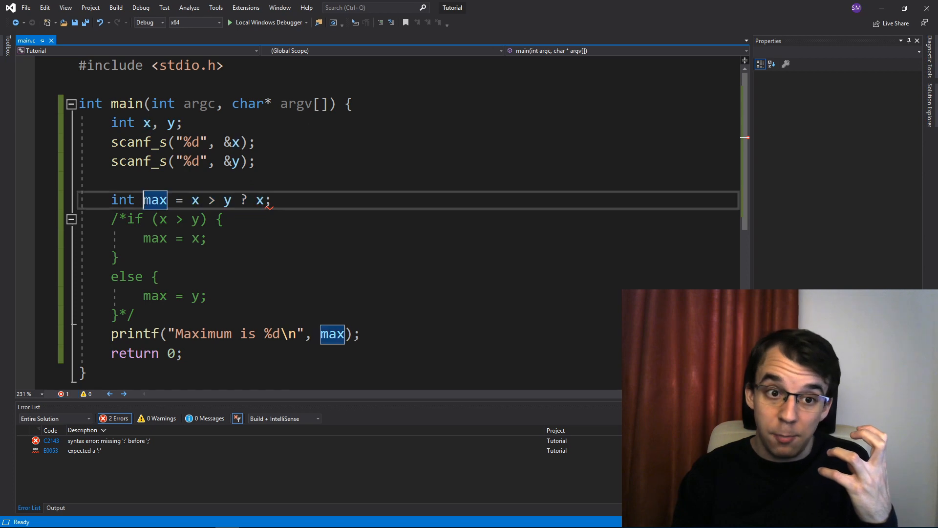
{"action": "type", "text": ": y"}
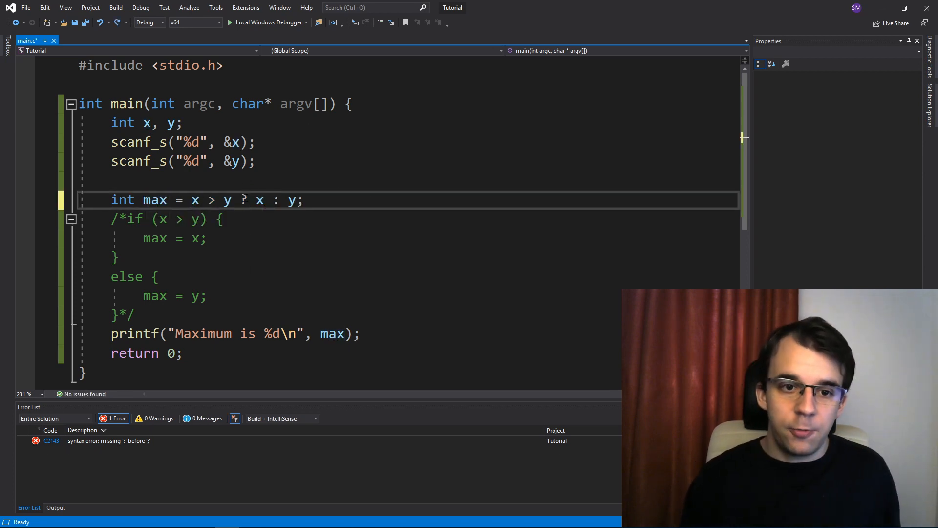
Select y in the conditional, type 0, then highlight the condition x > y.
{"action": "double_click", "coordinate": [289, 199]}
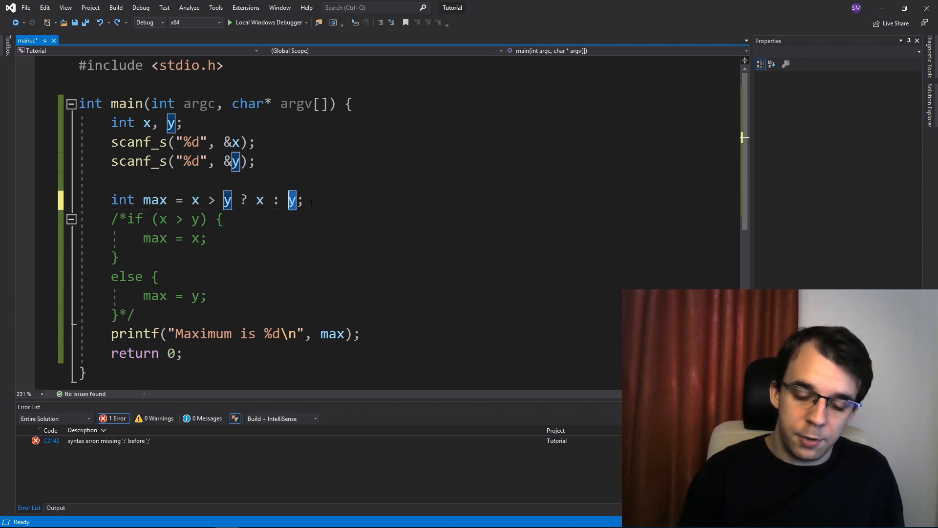
{"action": "type", "text": "0"}
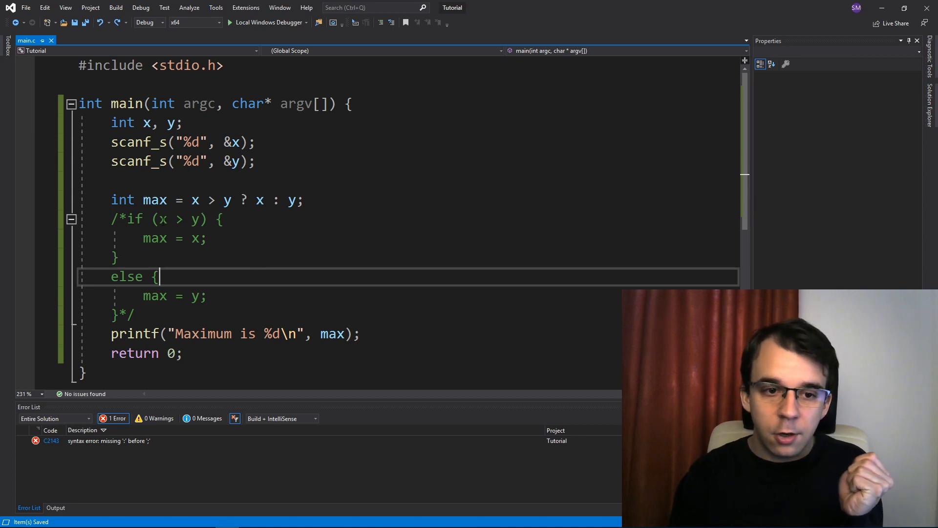
{"action": "left_click_drag", "start_coordinate": [191, 200], "coordinate": [233, 199]}
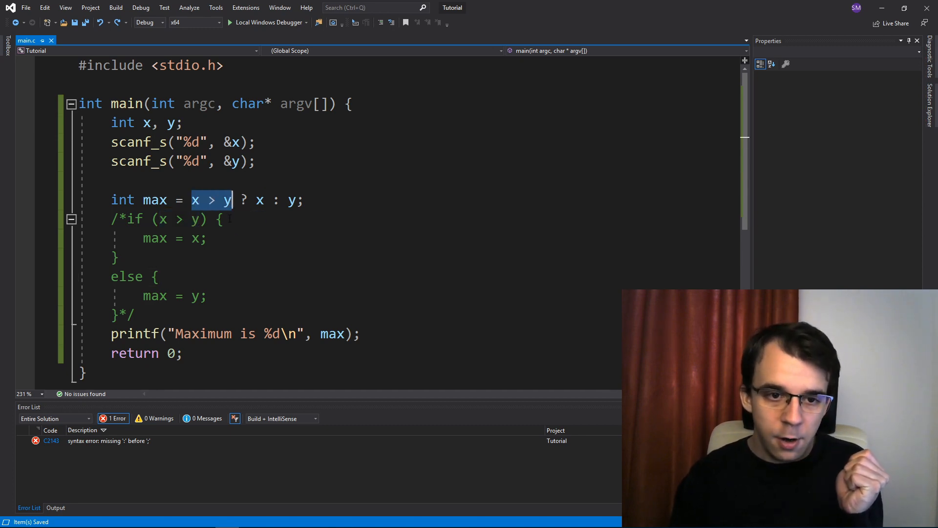